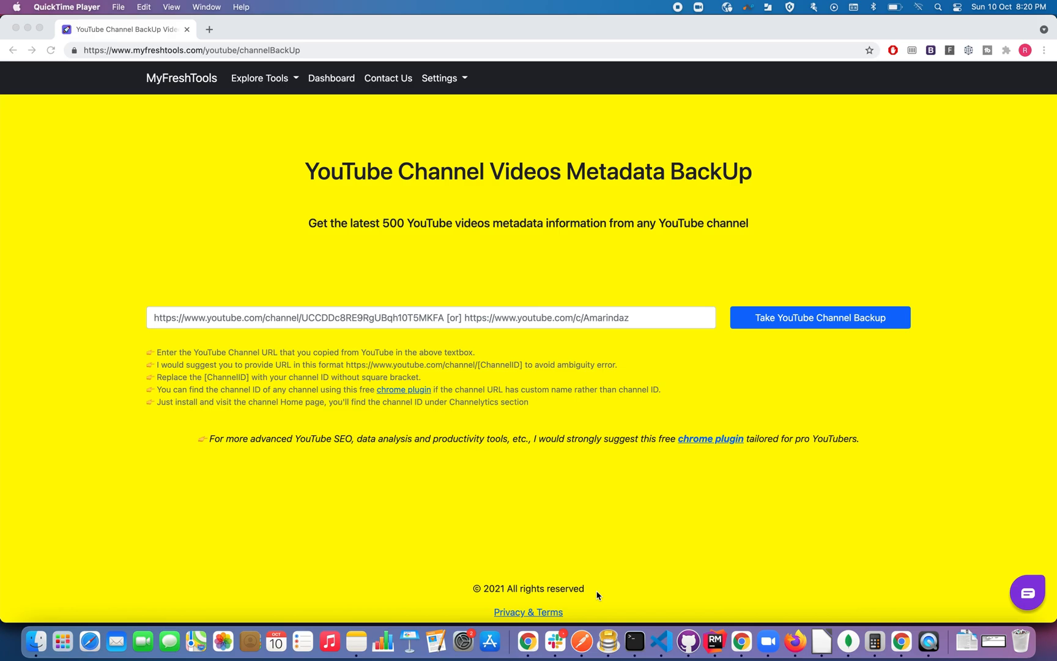
pyautogui.moveTo(282, 139)
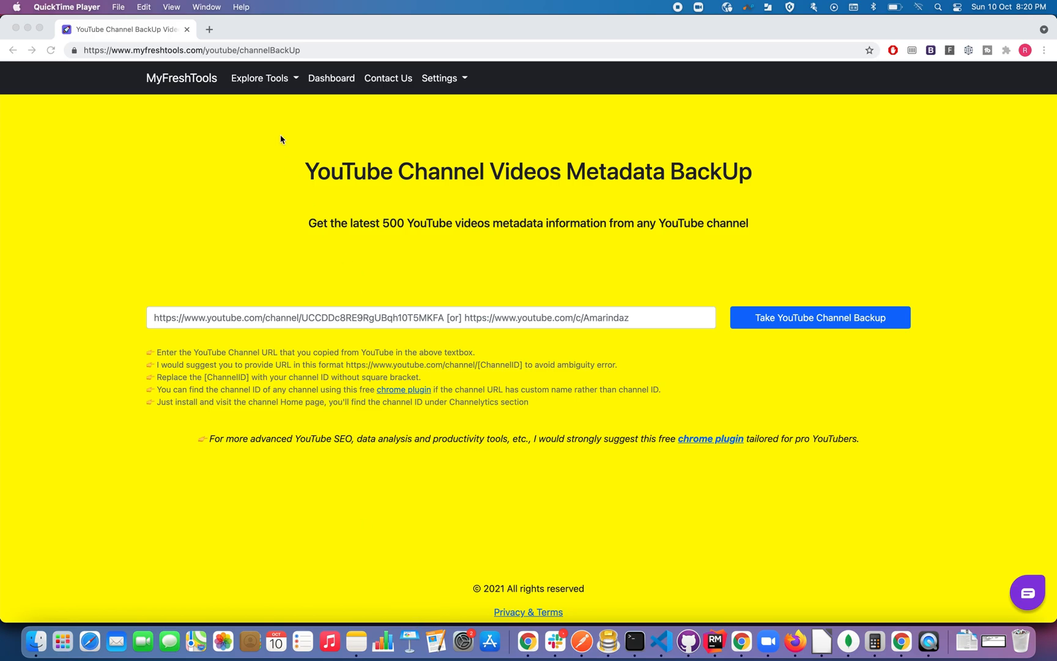
pyautogui.moveTo(529, 264)
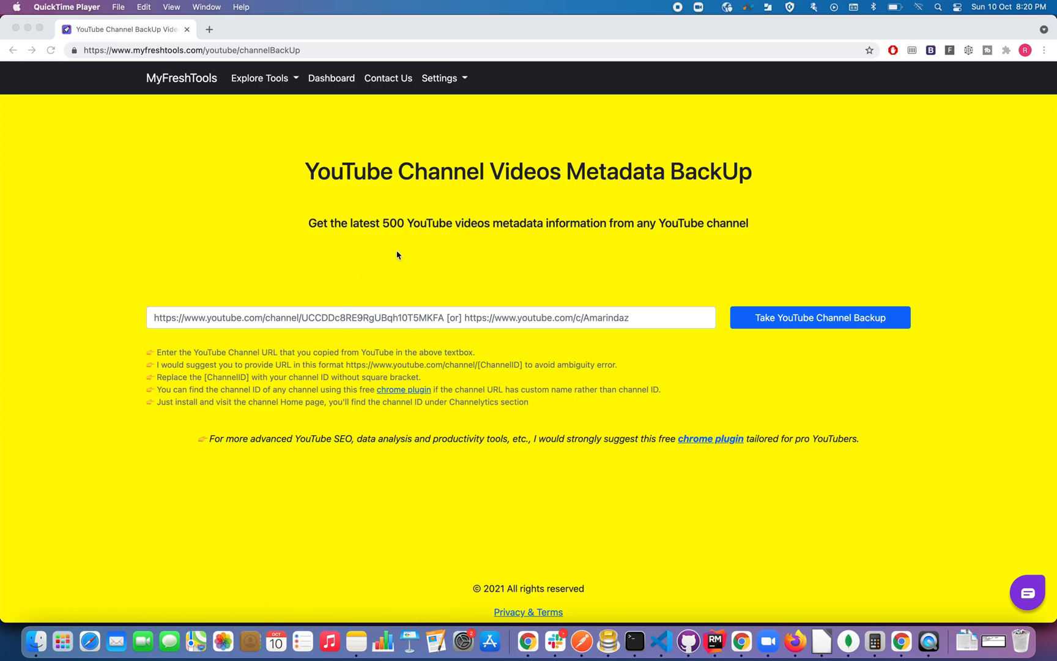
pyautogui.moveTo(311, 312)
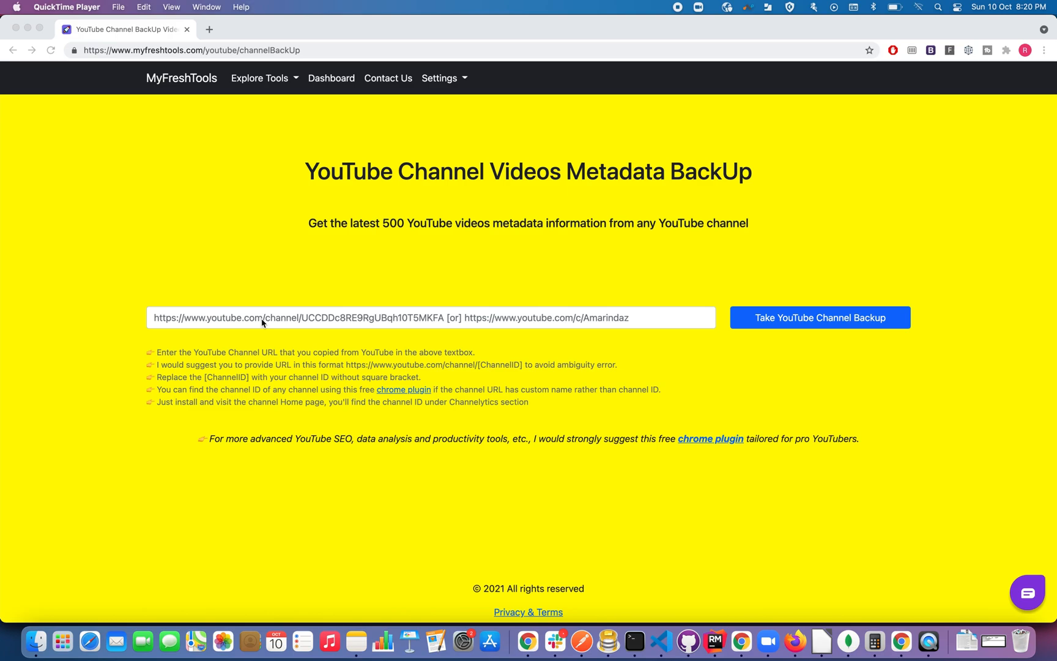
# Step: Back up Thannusheya's LifeStyle Buffet channel from its URL, download the CSV, and show it in Downloads
pyautogui.click(430, 318)
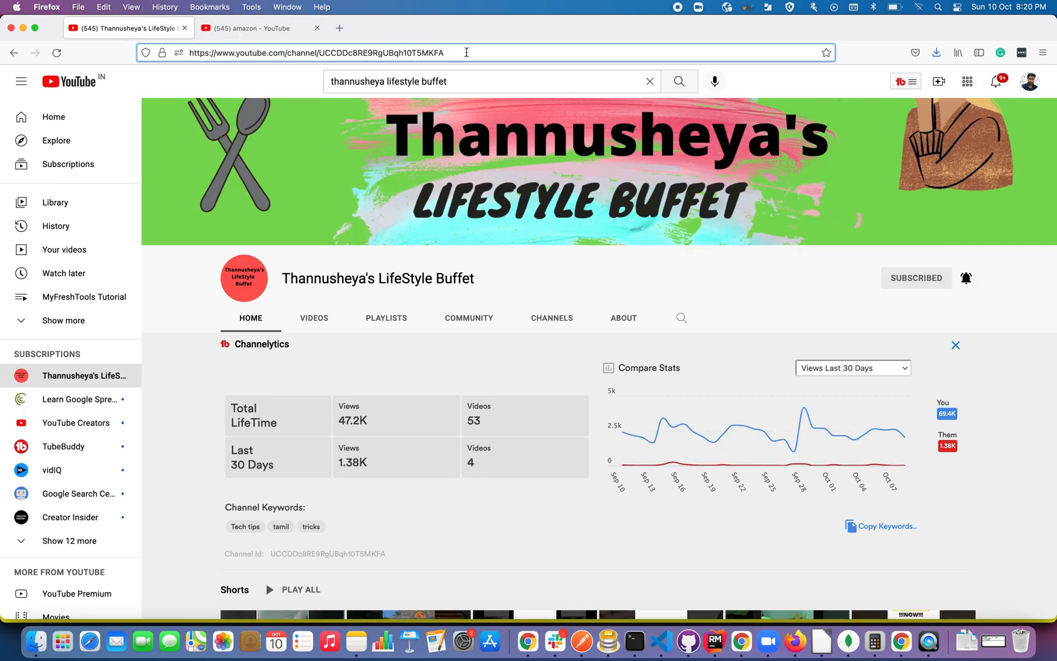
pyautogui.click(465, 53)
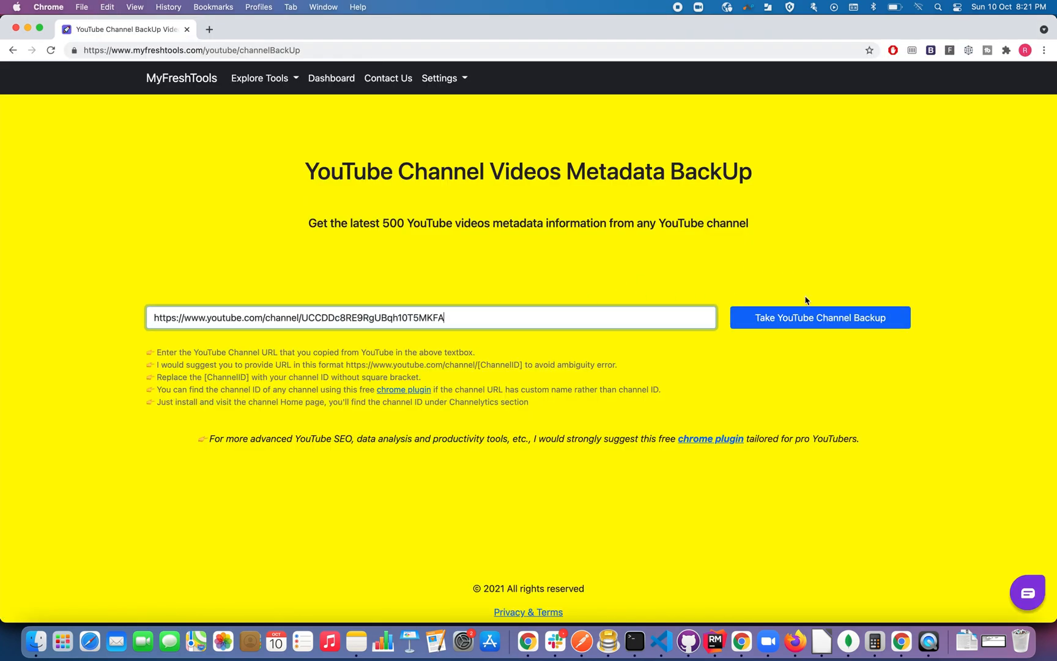
pyautogui.click(820, 316)
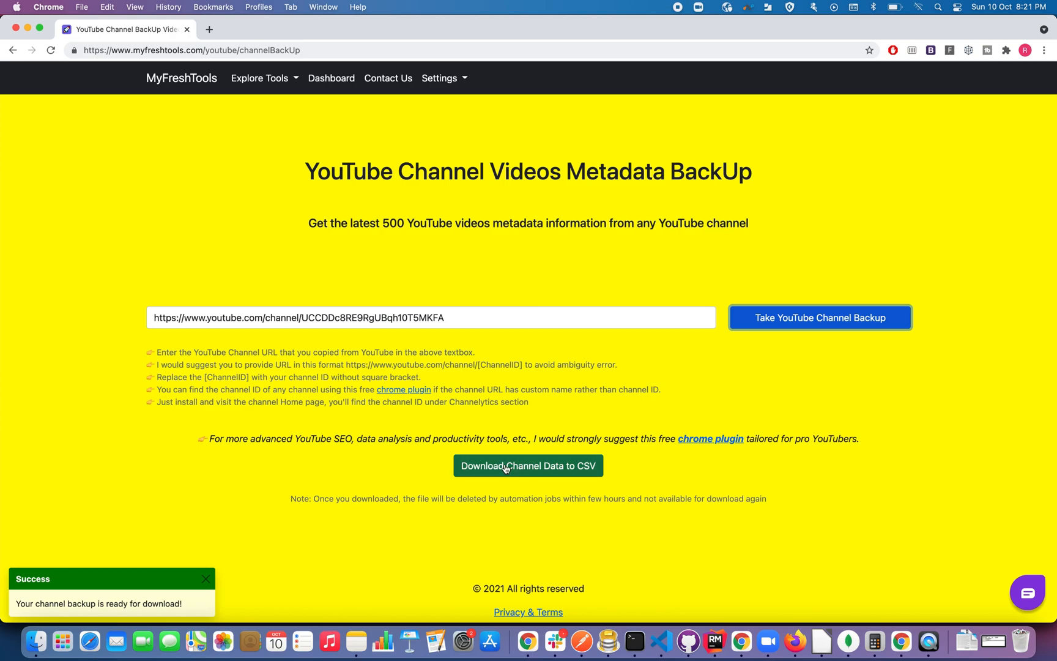
pyautogui.click(528, 465)
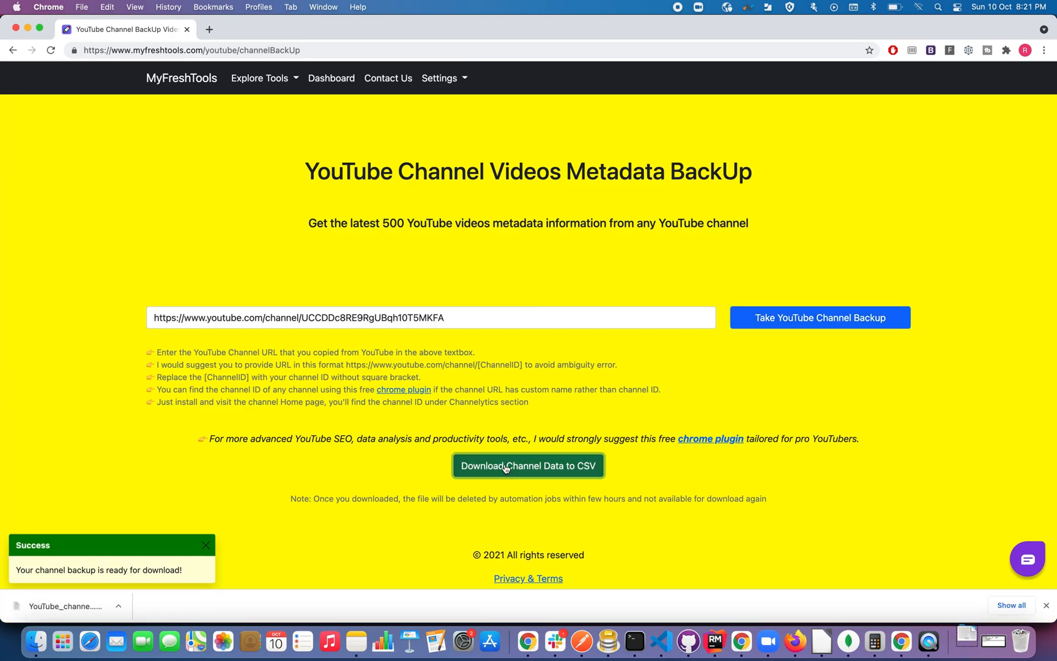
pyautogui.click(528, 465)
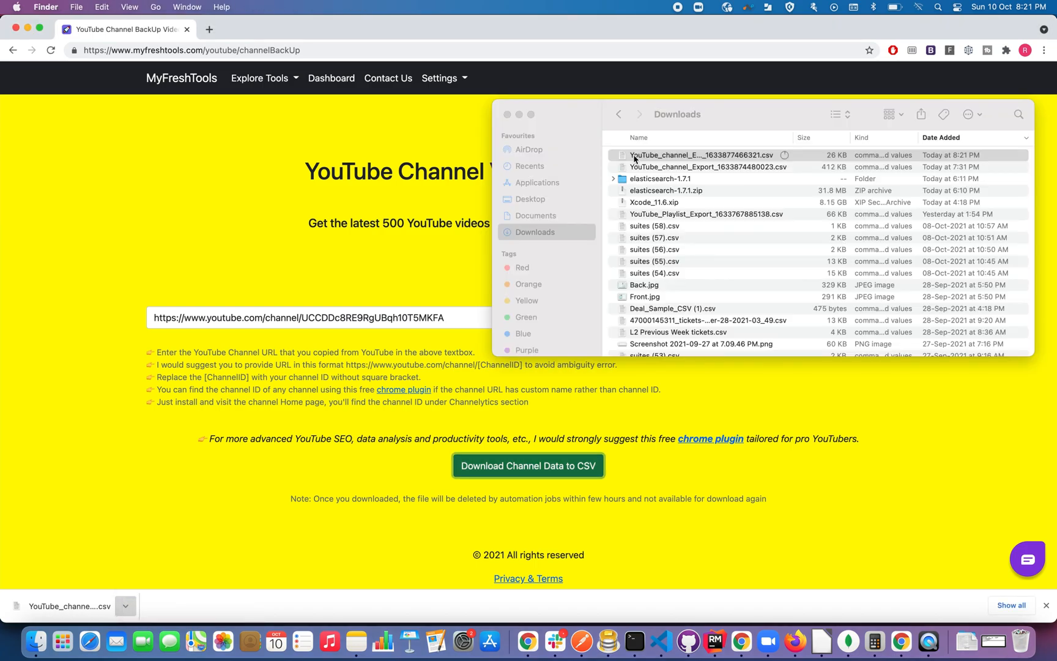
# Step: Open the newest channel export CSV in Calc and bring up the channel's uploaded videos
pyautogui.doubleClick(701, 154)
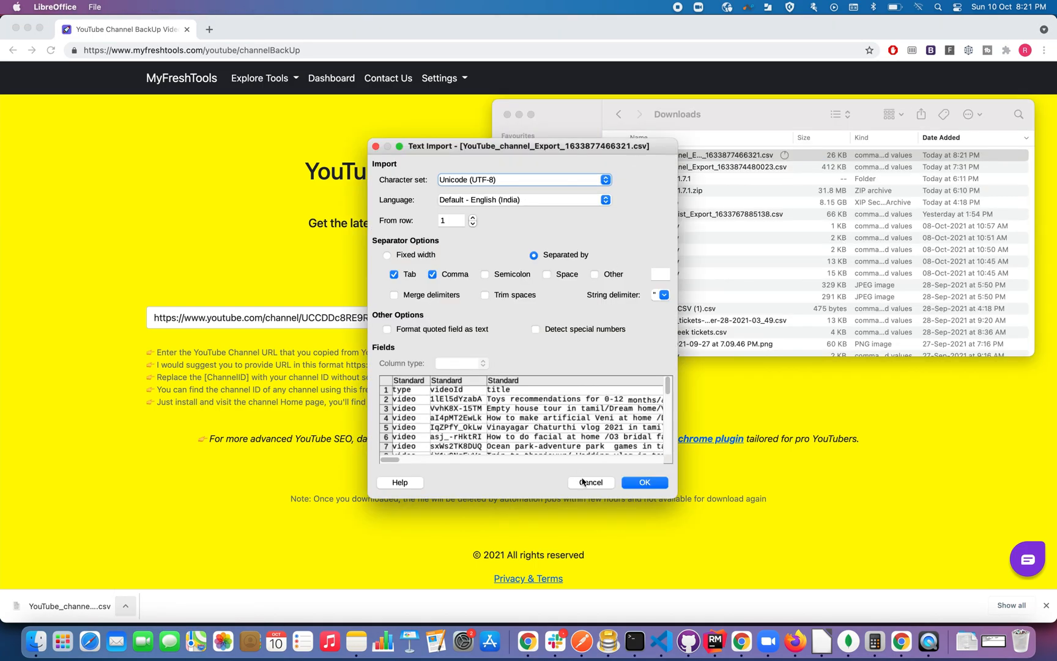
pyautogui.click(643, 482)
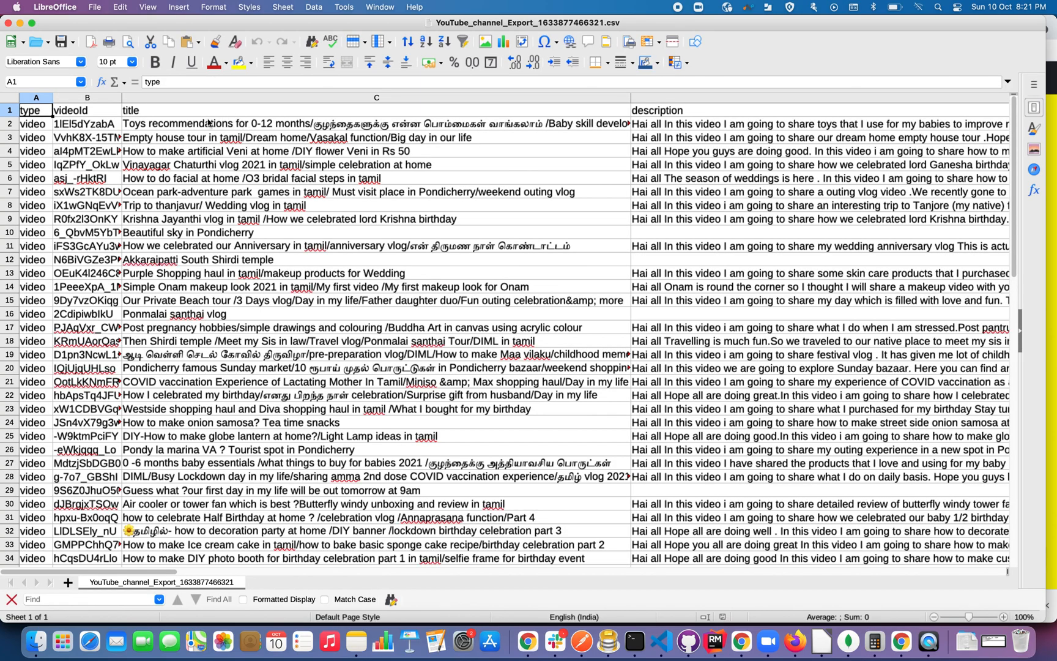
pyautogui.moveTo(713, 640)
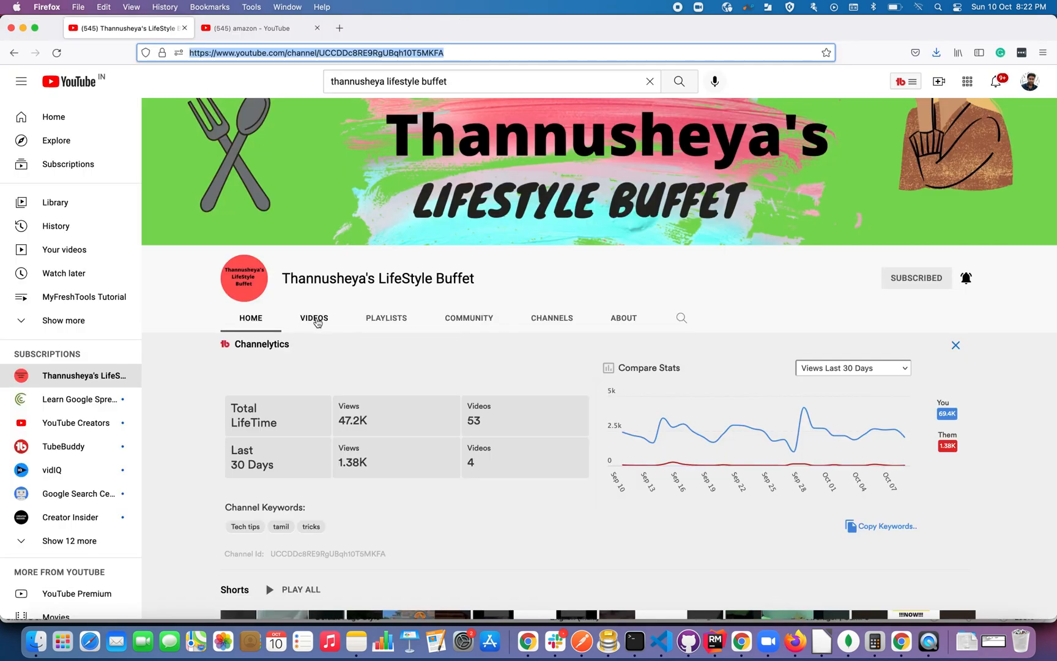
pyautogui.click(314, 318)
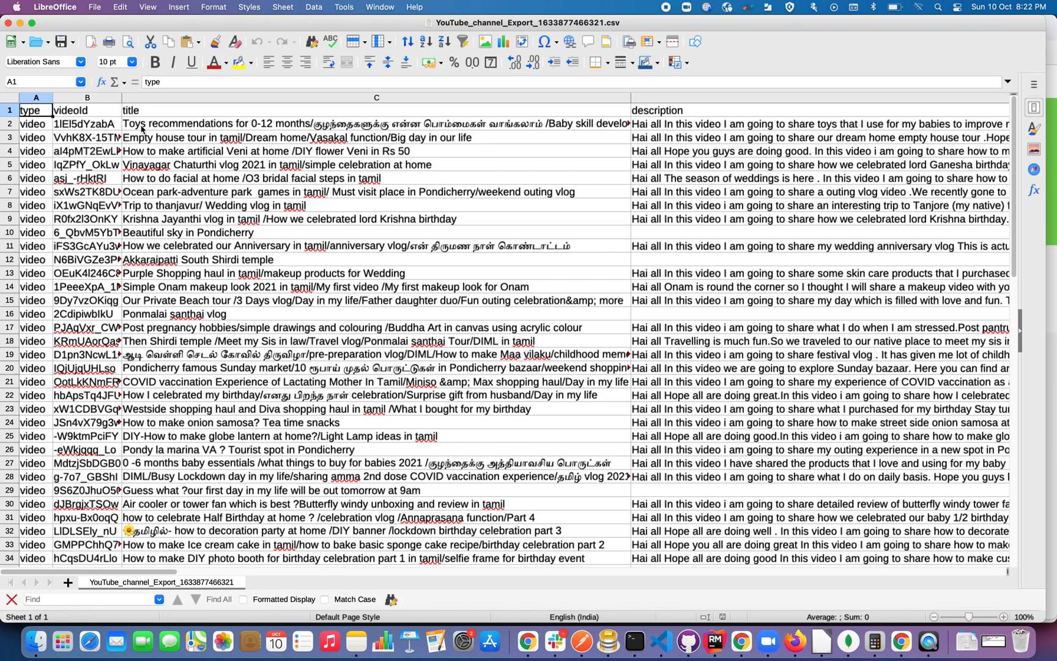
# Step: Inspect the first video's title, channel title and favourite count cells
pyautogui.click(374, 123)
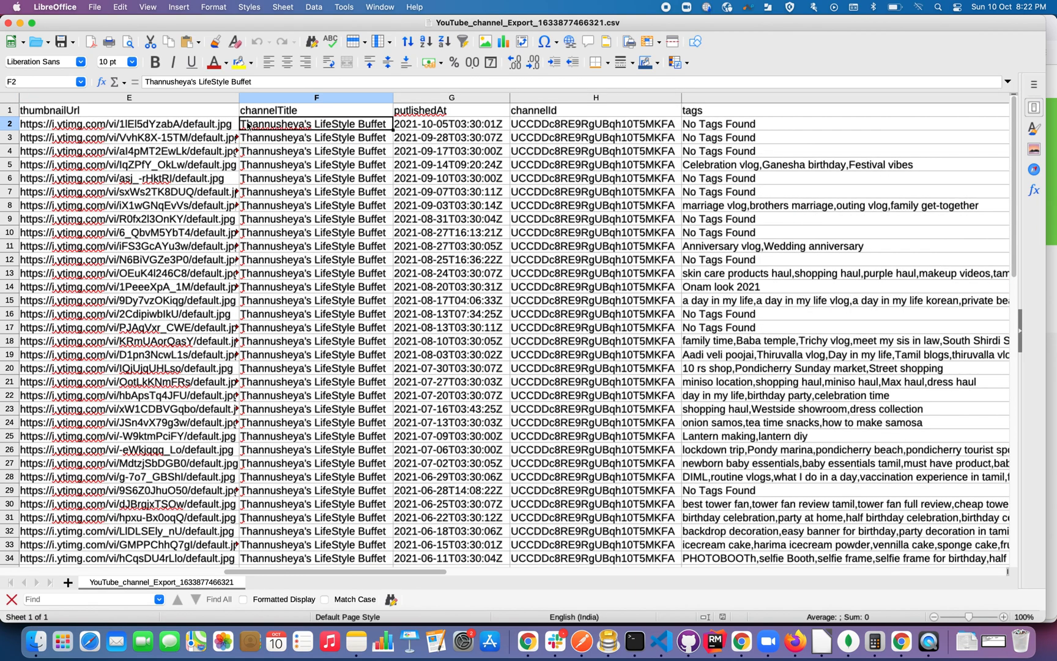
pyautogui.click(450, 124)
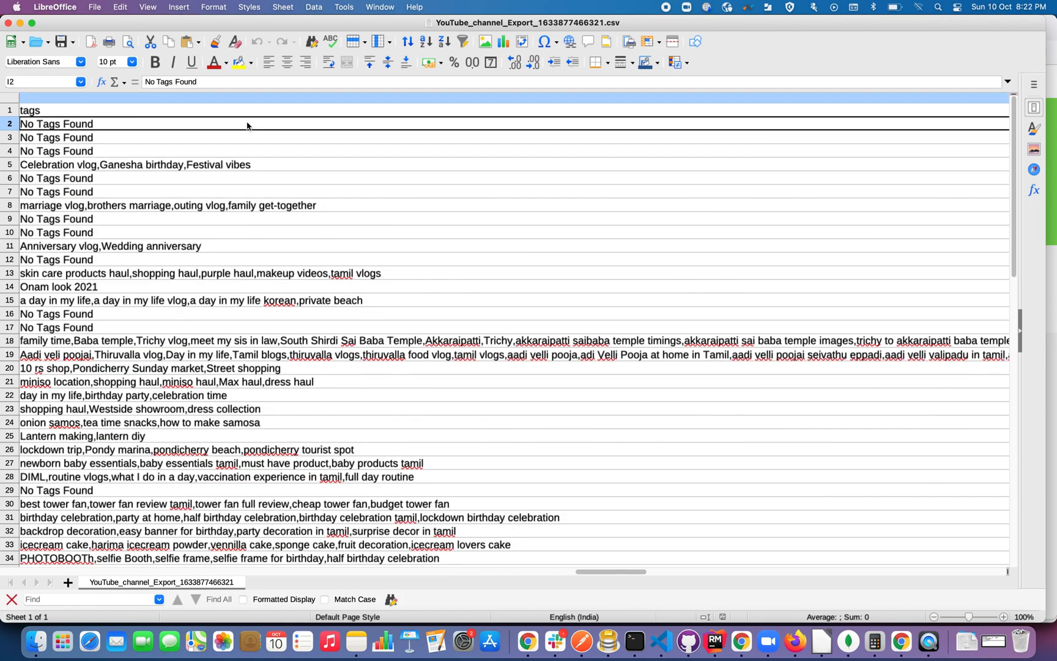
pyautogui.hscroll(3)
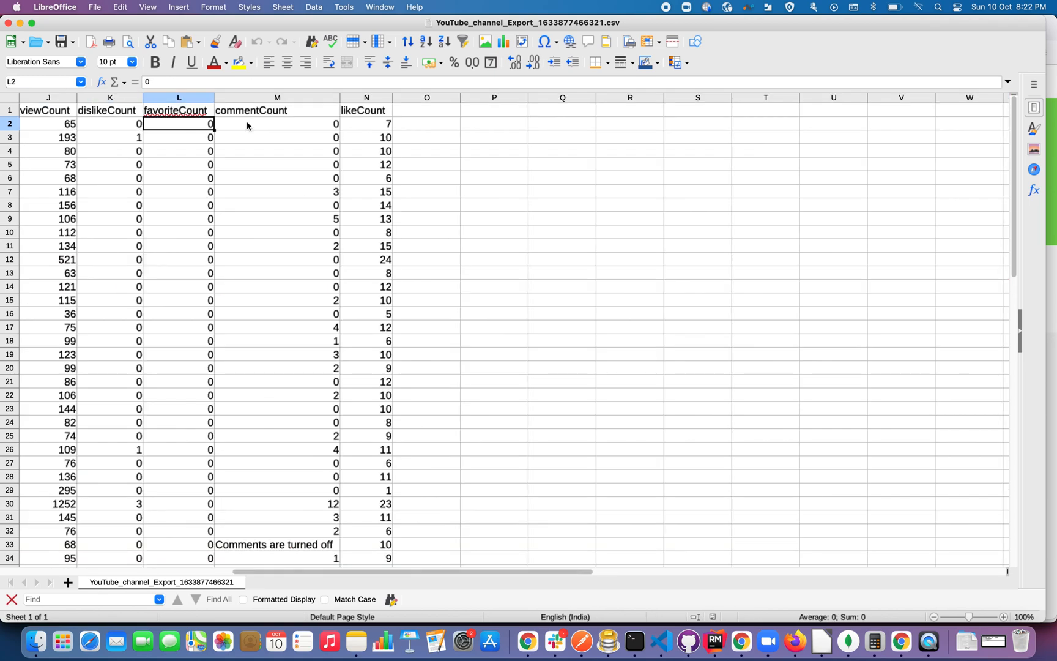
pyautogui.click(366, 123)
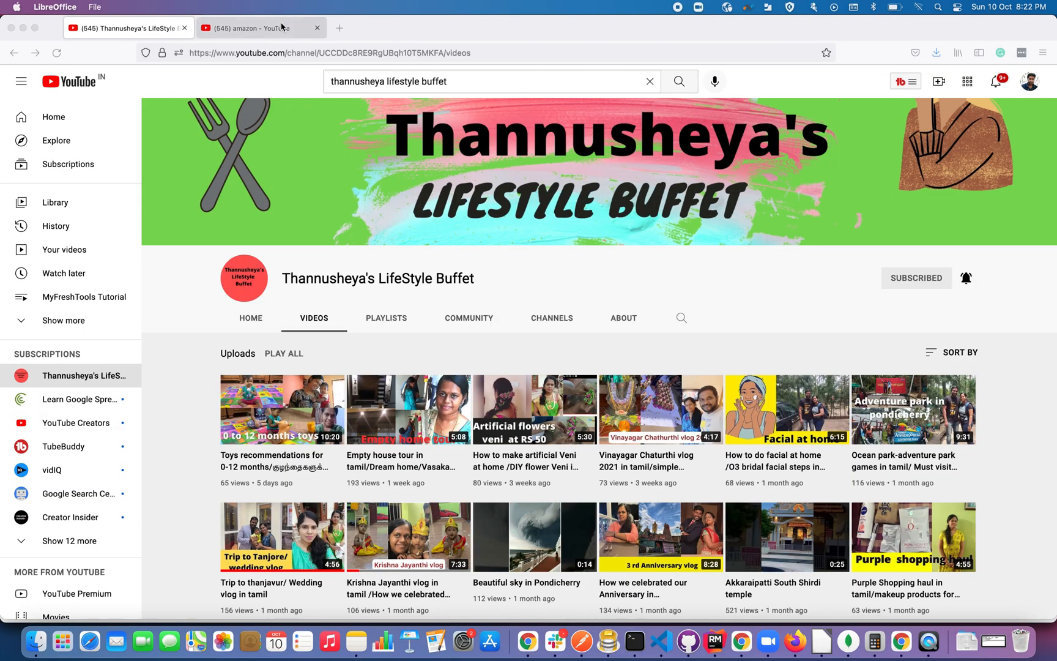
# Step: Switch to the amazon channel page and scroll down to its Channelytics channel ID
pyautogui.click(259, 27)
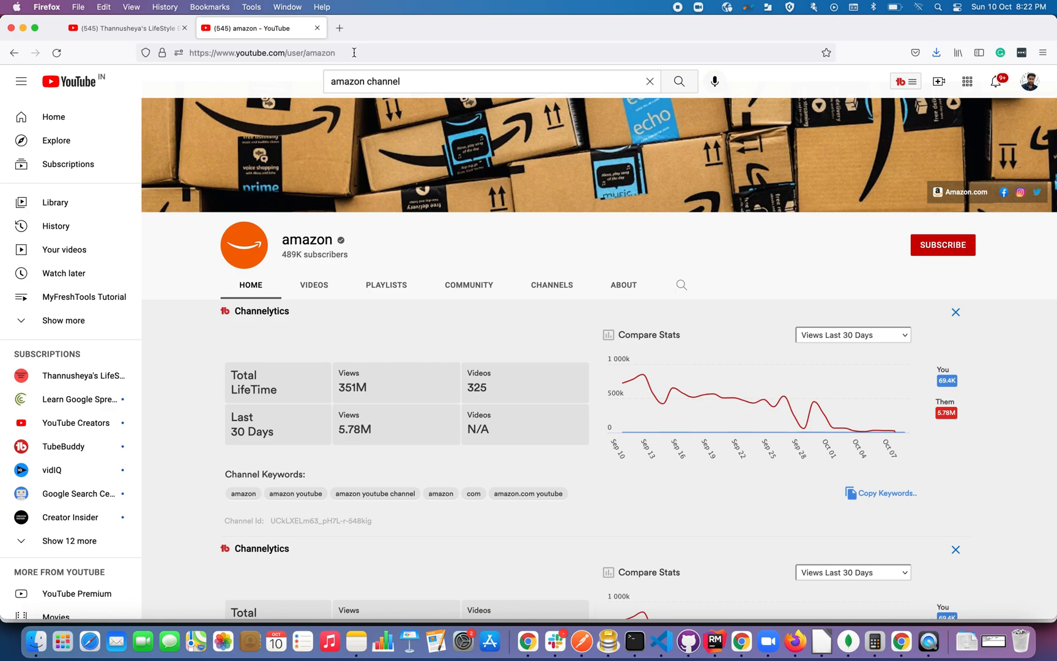
pyautogui.moveTo(318, 53)
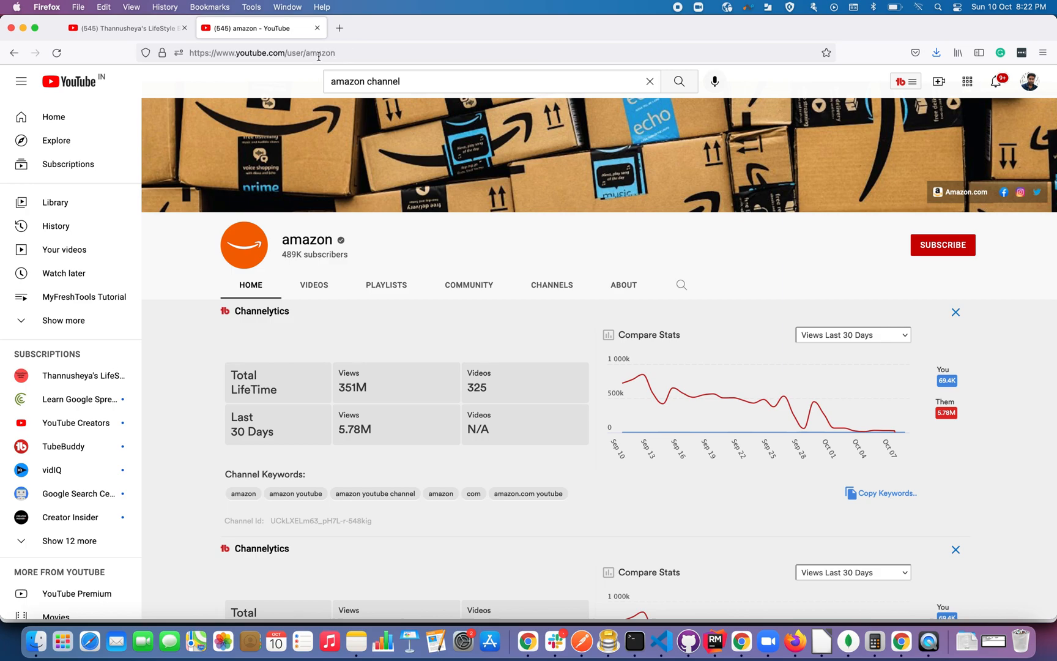
pyautogui.scroll(-3)
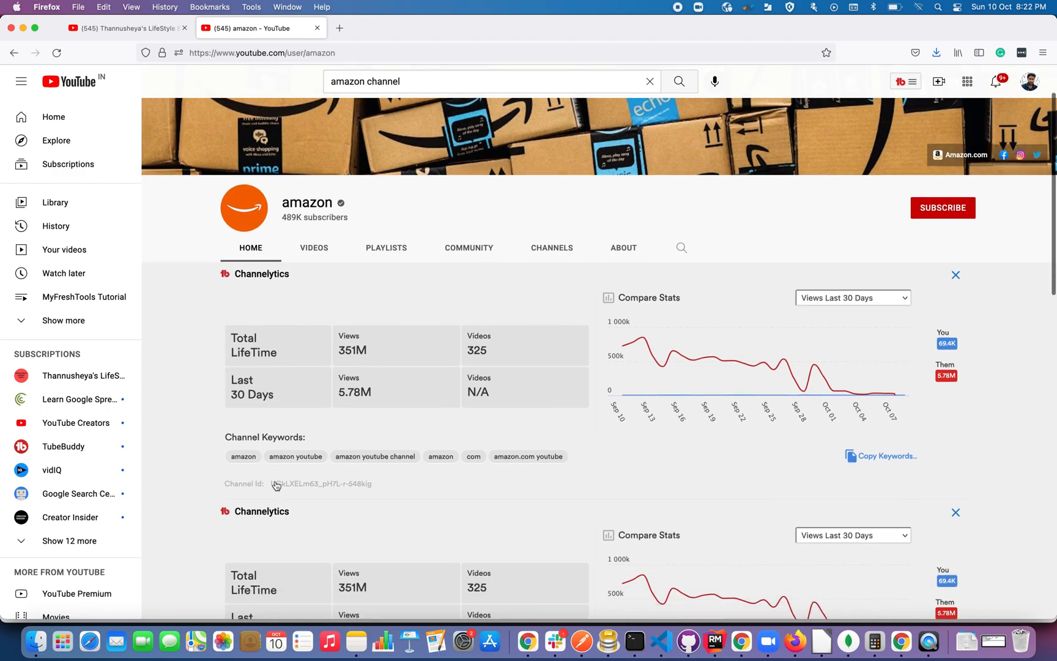
pyautogui.moveTo(277, 483)
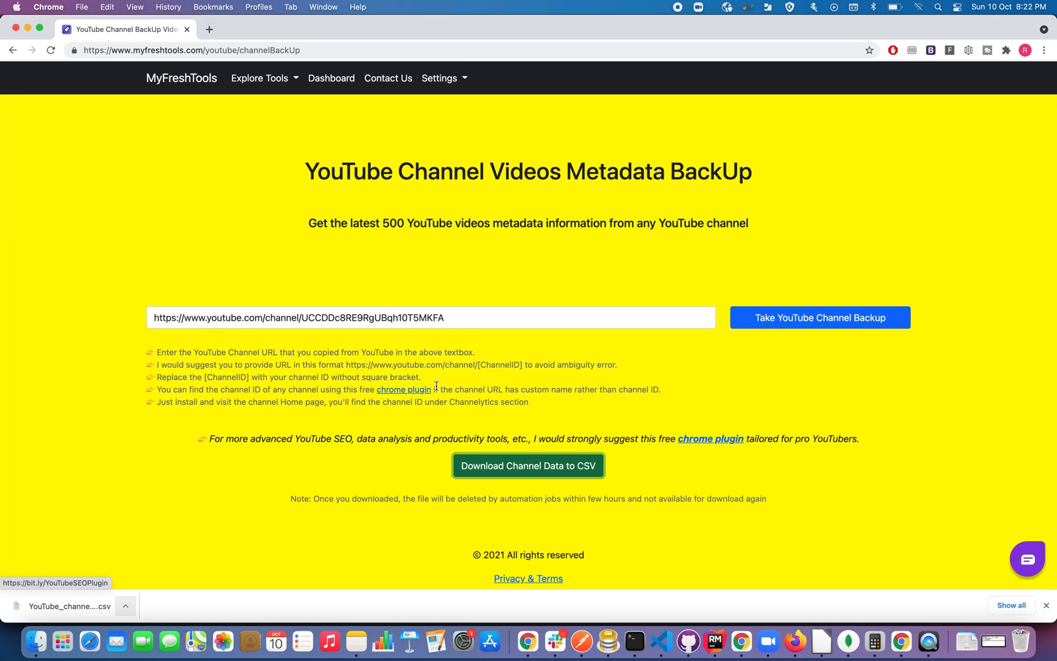
pyautogui.moveTo(456, 384)
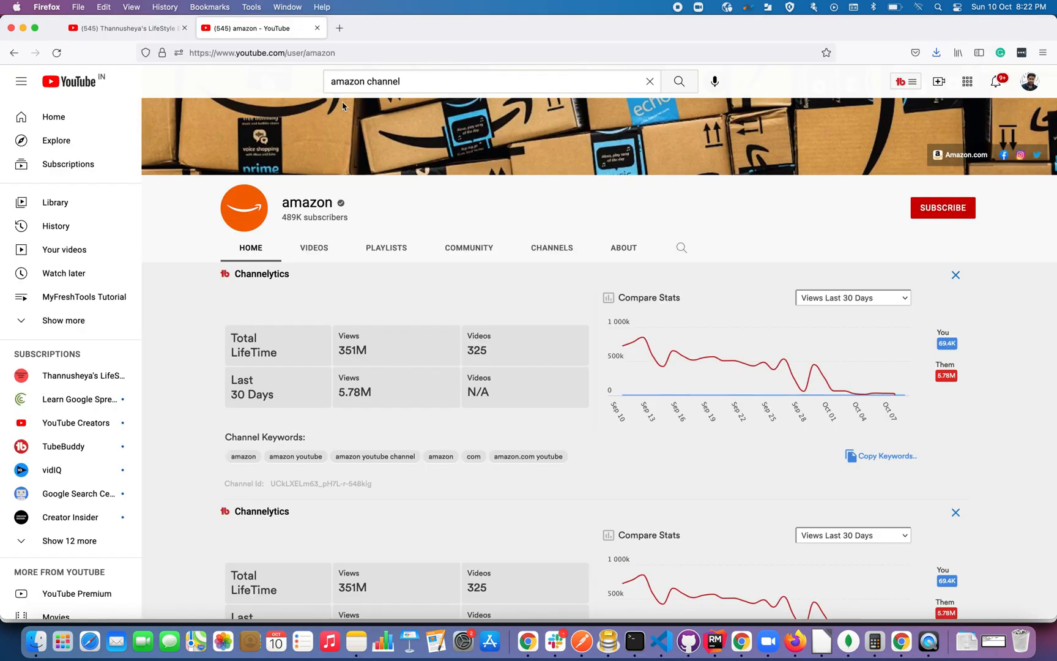
pyautogui.scroll(-3)
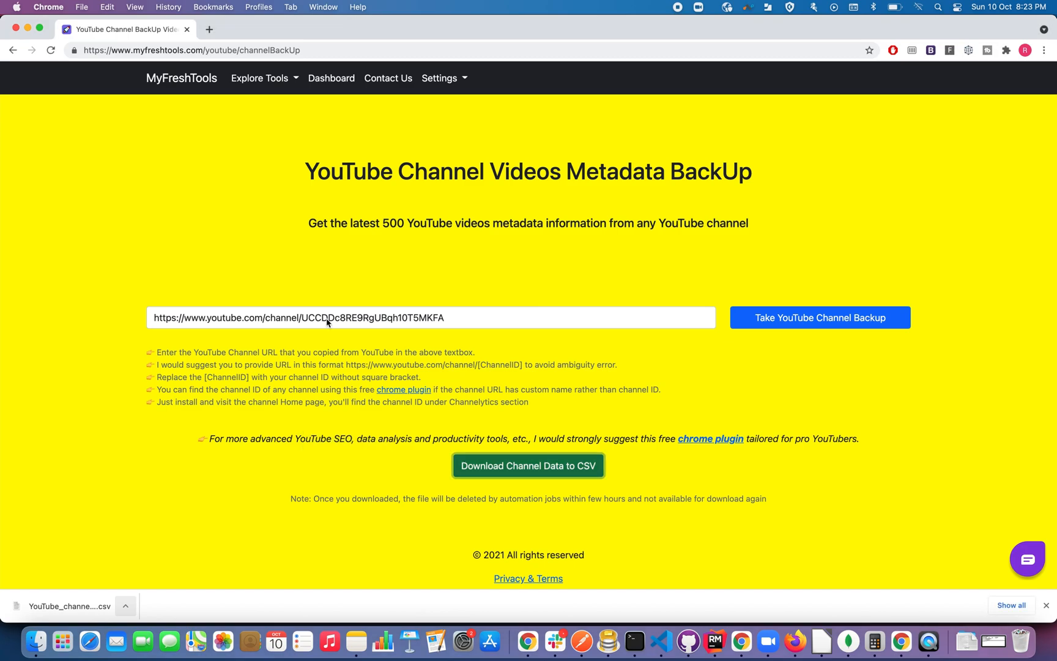
# Step: Replace the URL with amazon's, run the backup, download the CSV, and open it
pyautogui.doubleClick(372, 317)
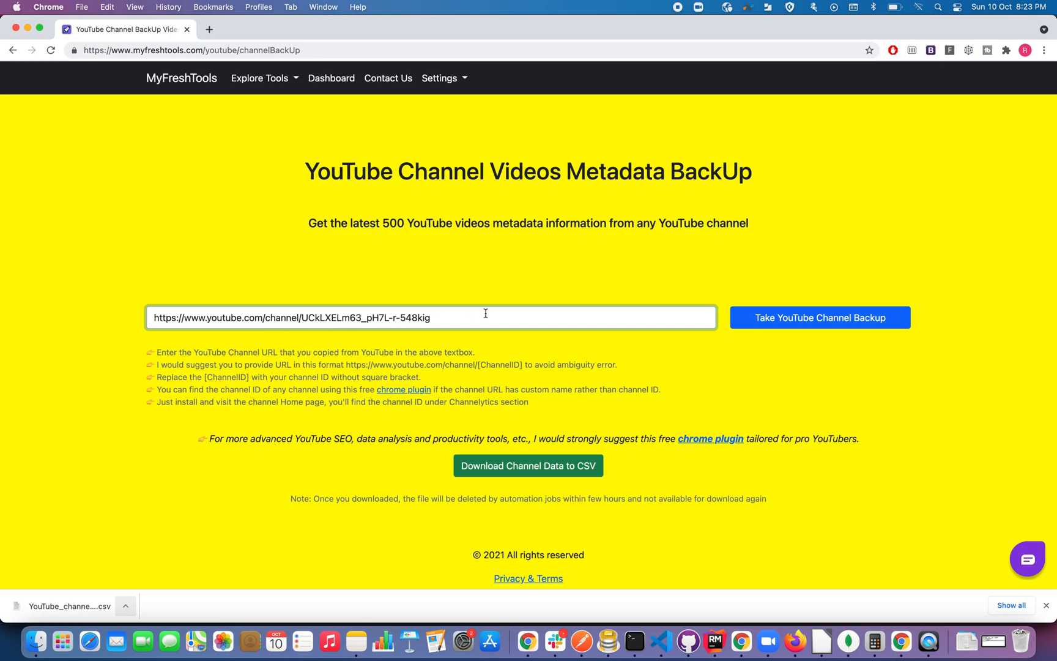
pyautogui.moveTo(326, 283)
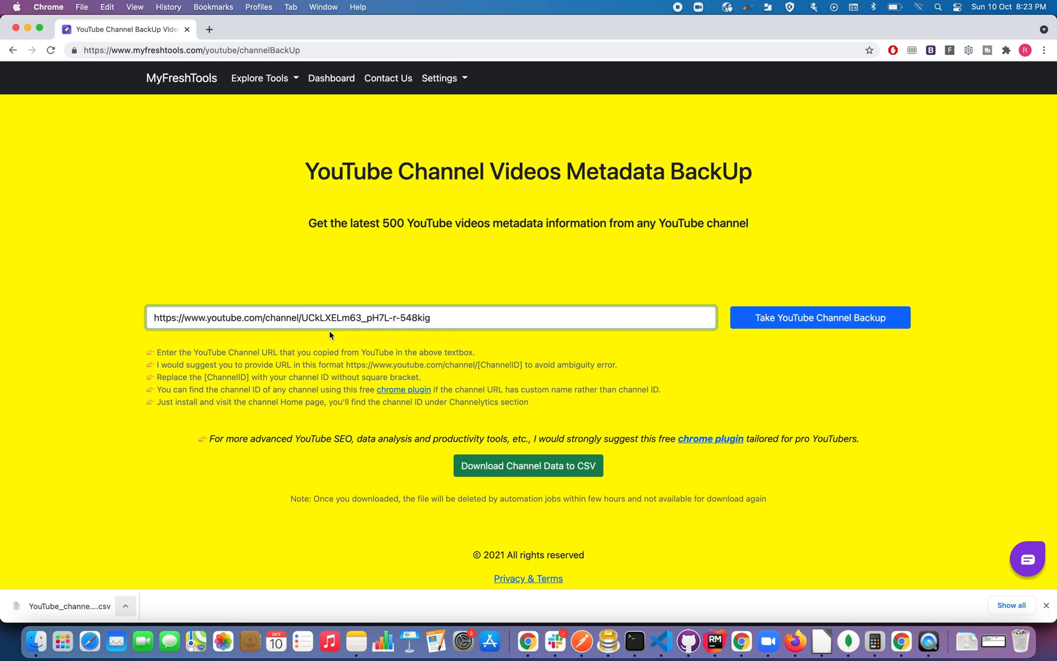
pyautogui.moveTo(819, 317)
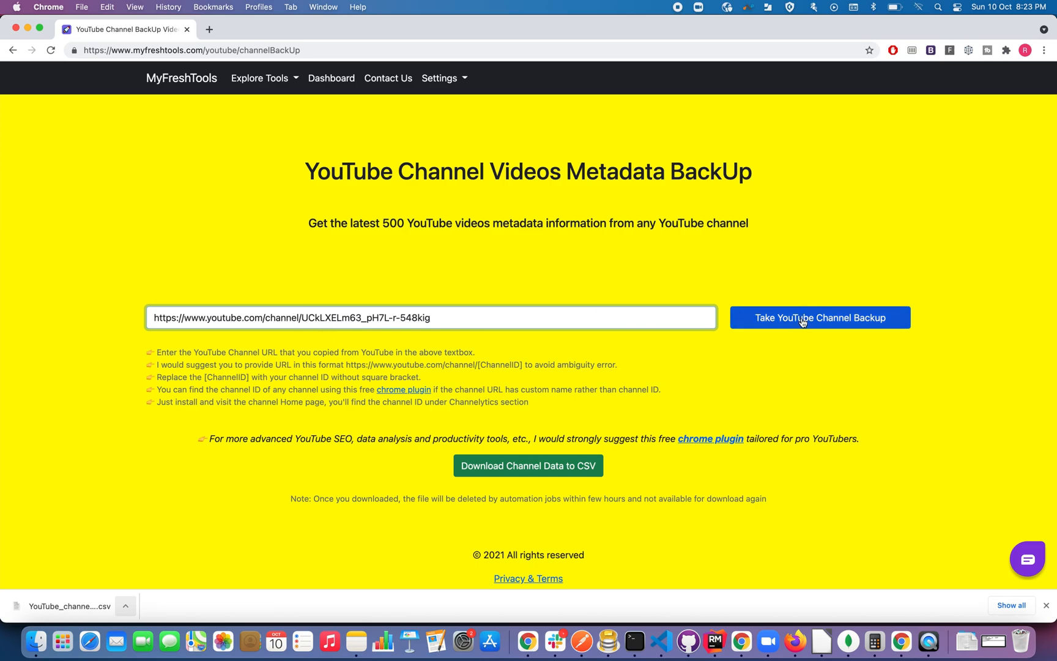
pyautogui.click(820, 316)
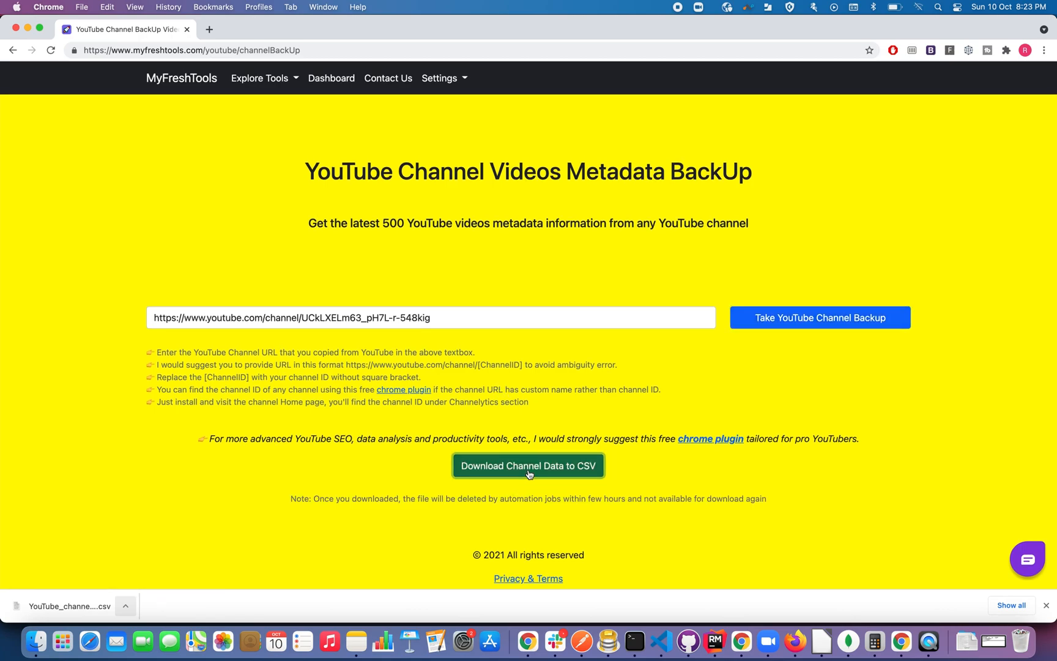
pyautogui.click(528, 465)
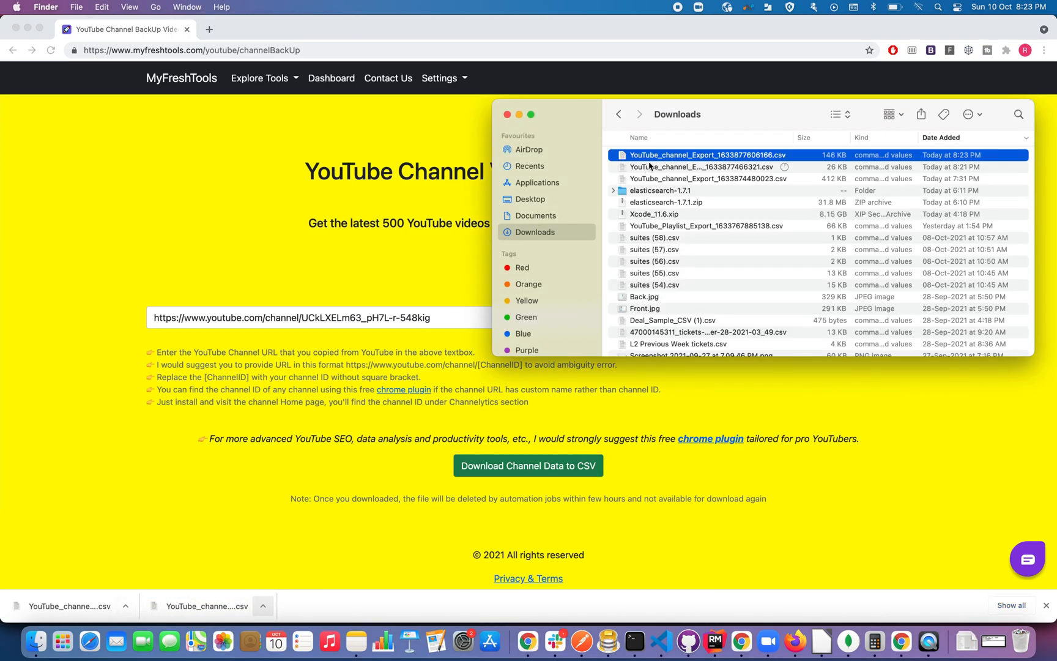
pyautogui.doubleClick(707, 154)
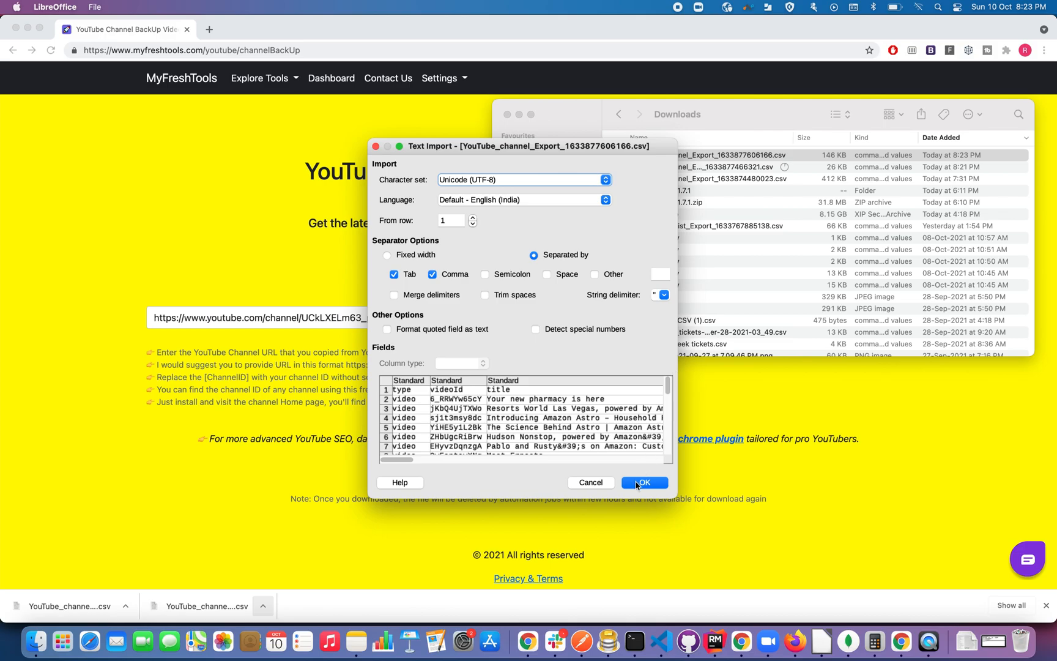
# Step: Import the amazon CSV with default settings and view the channel's uploaded videos
pyautogui.click(643, 482)
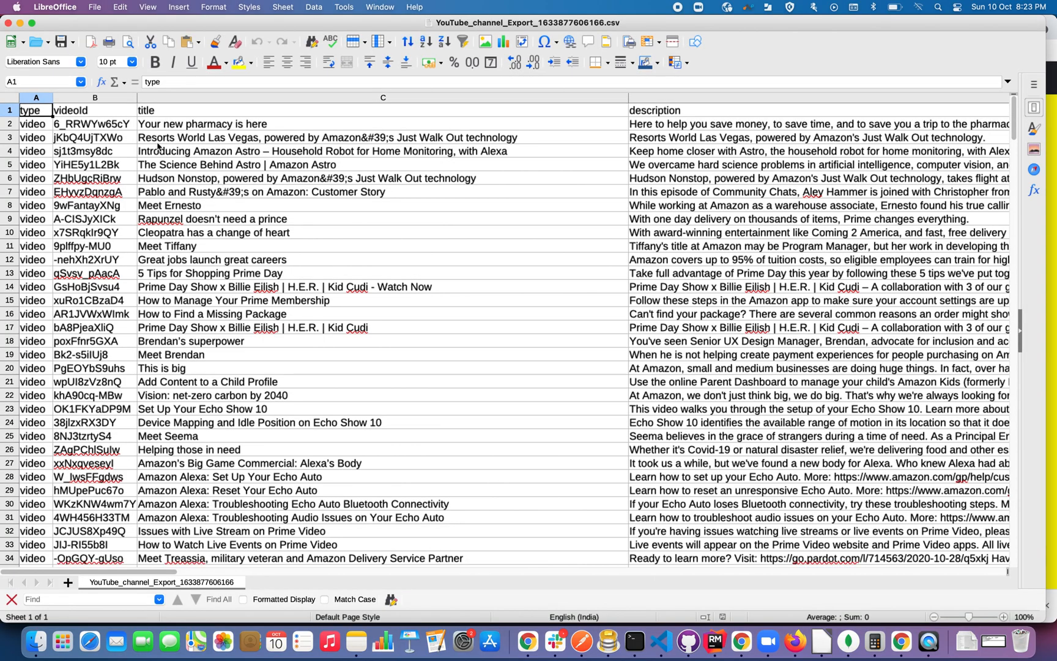
pyautogui.click(202, 124)
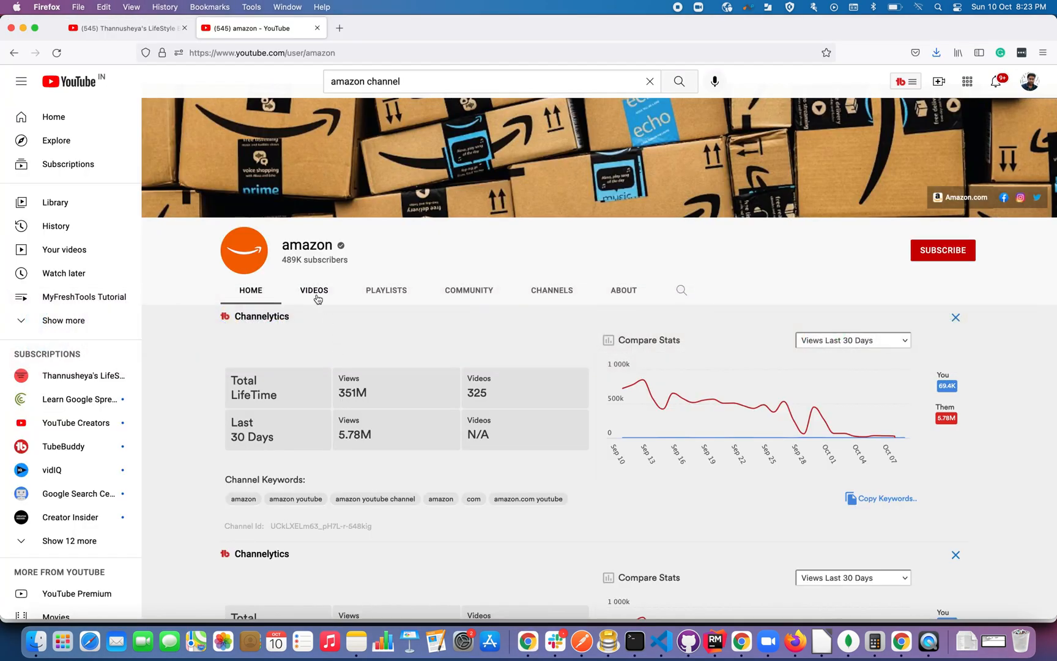
pyautogui.click(313, 290)
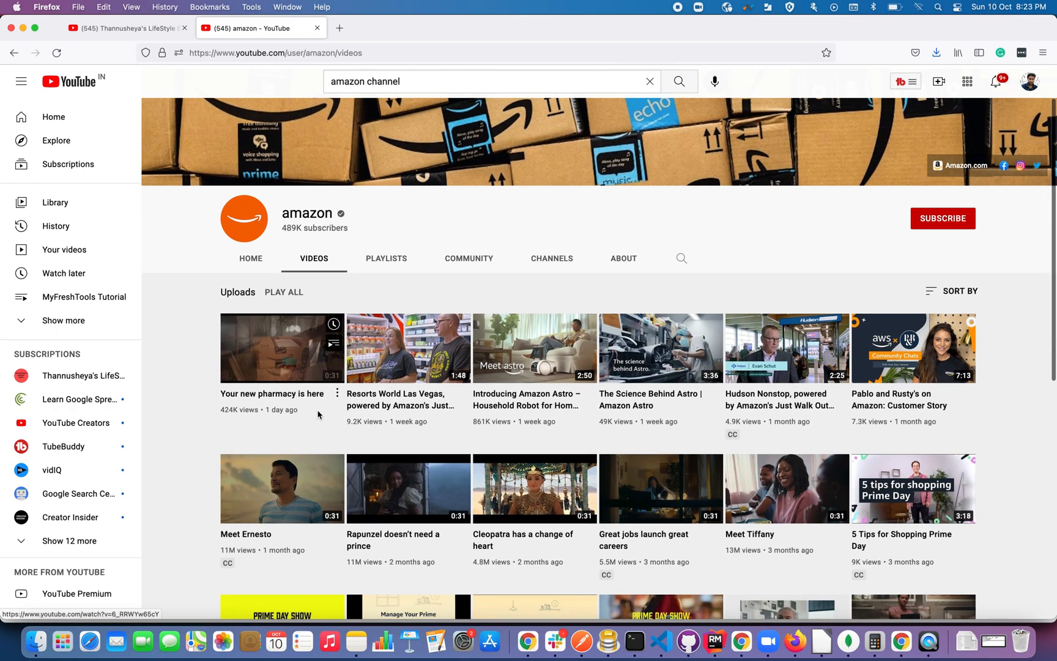
pyautogui.scroll(-3)
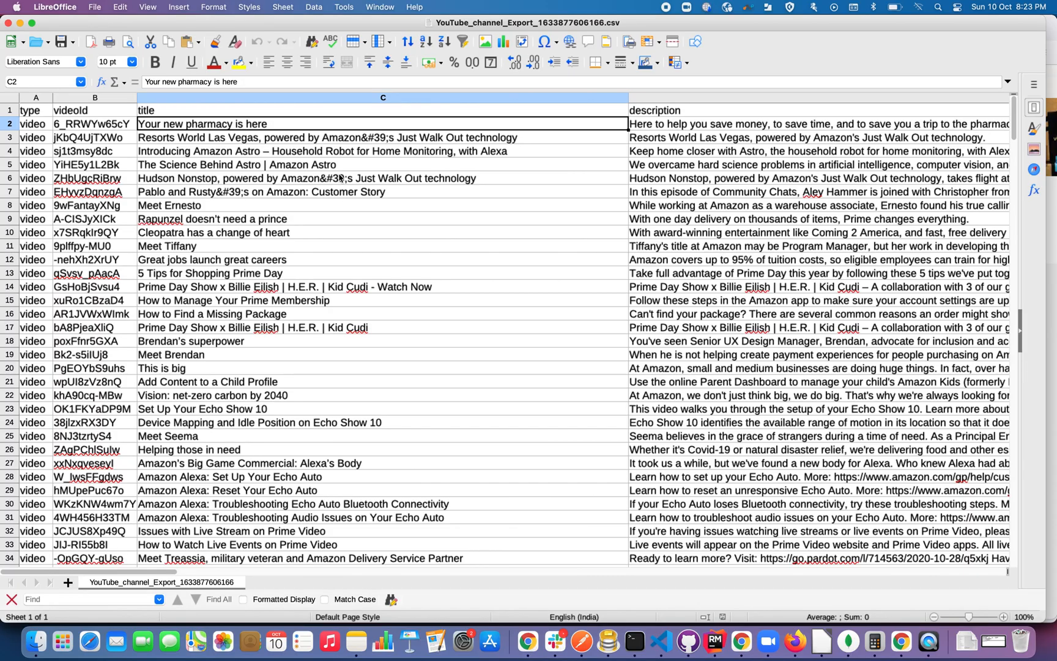
# Step: Review the first video's channelTitle, tags, favoriteCount and likeCount cells
pyautogui.hscroll(3)
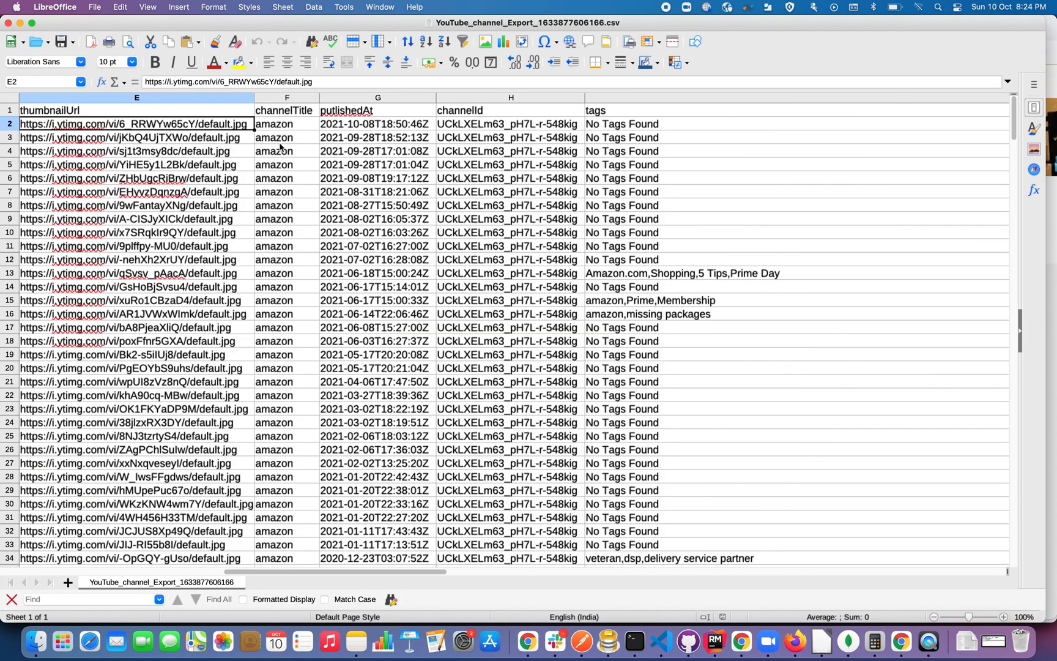
pyautogui.click(286, 123)
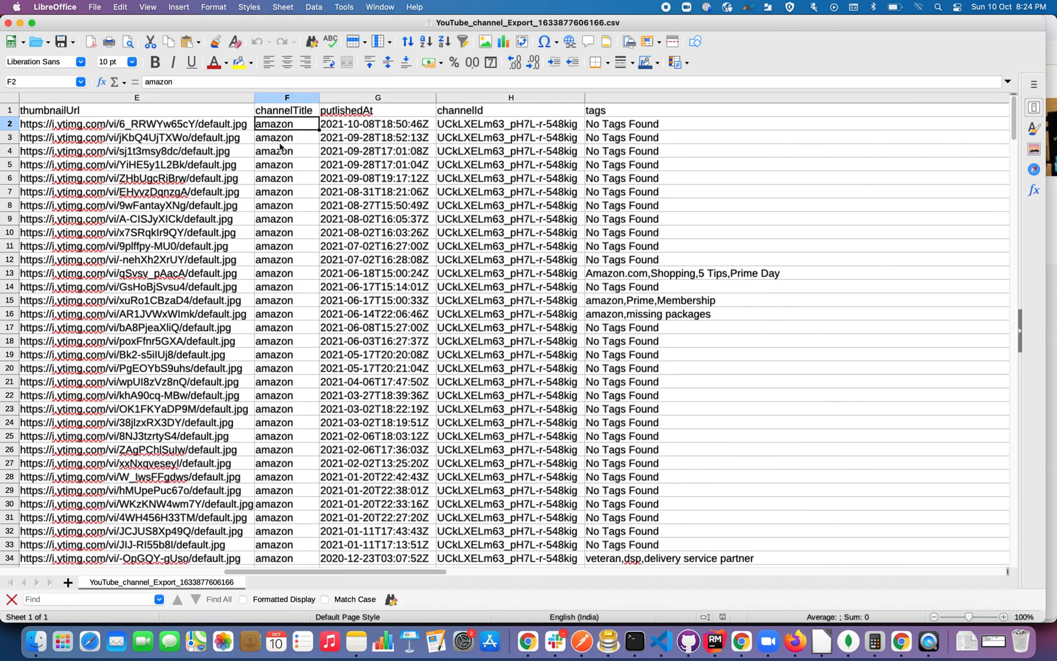
pyautogui.click(510, 123)
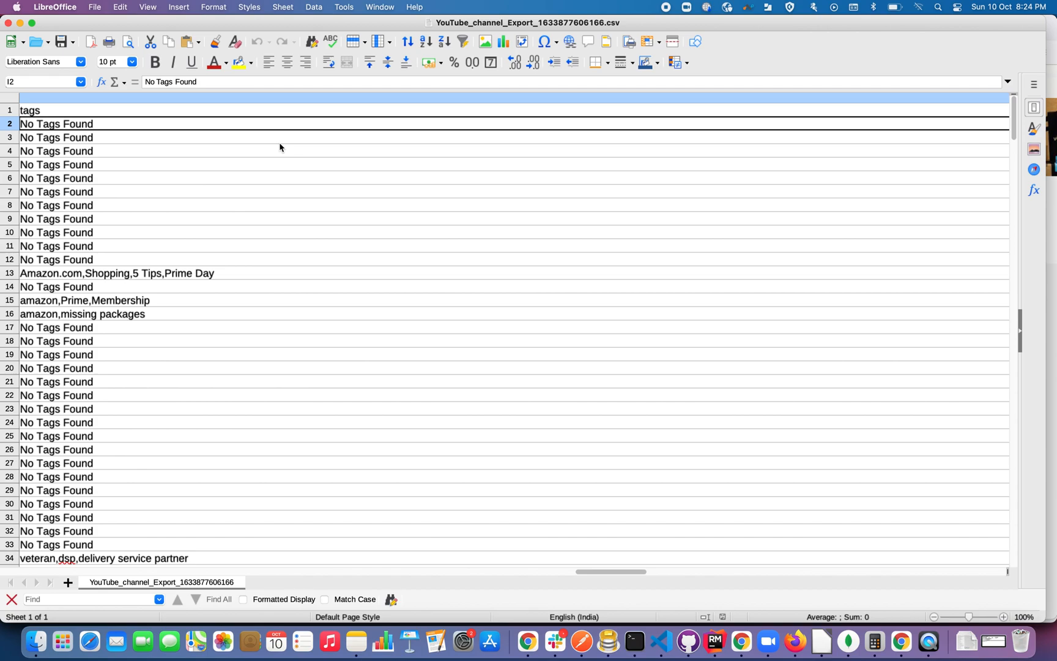
pyautogui.hscroll(3)
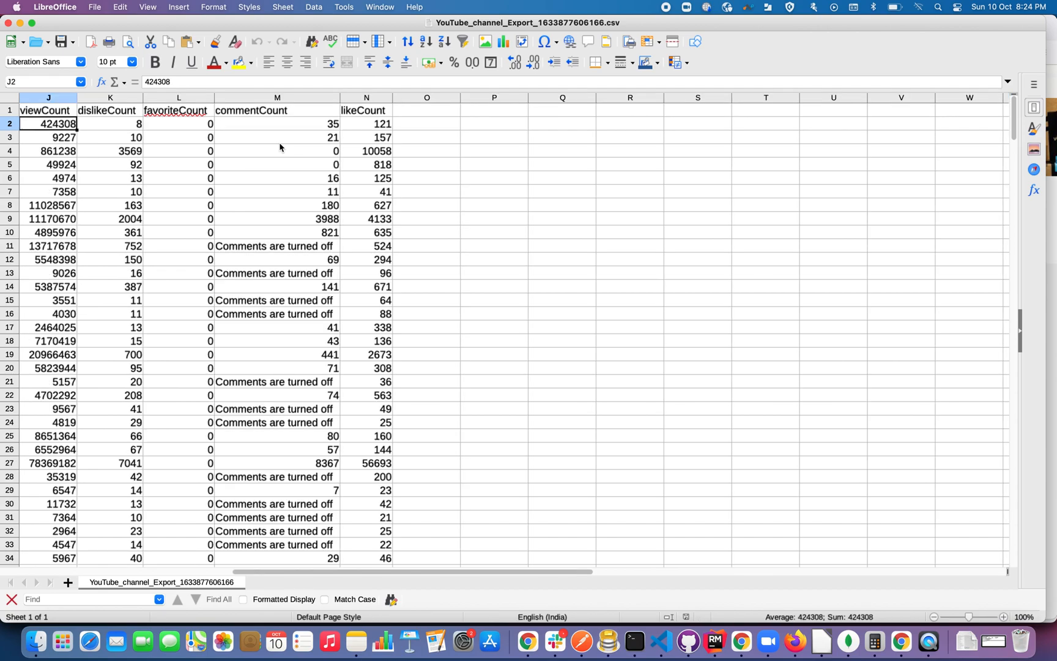
pyautogui.click(179, 123)
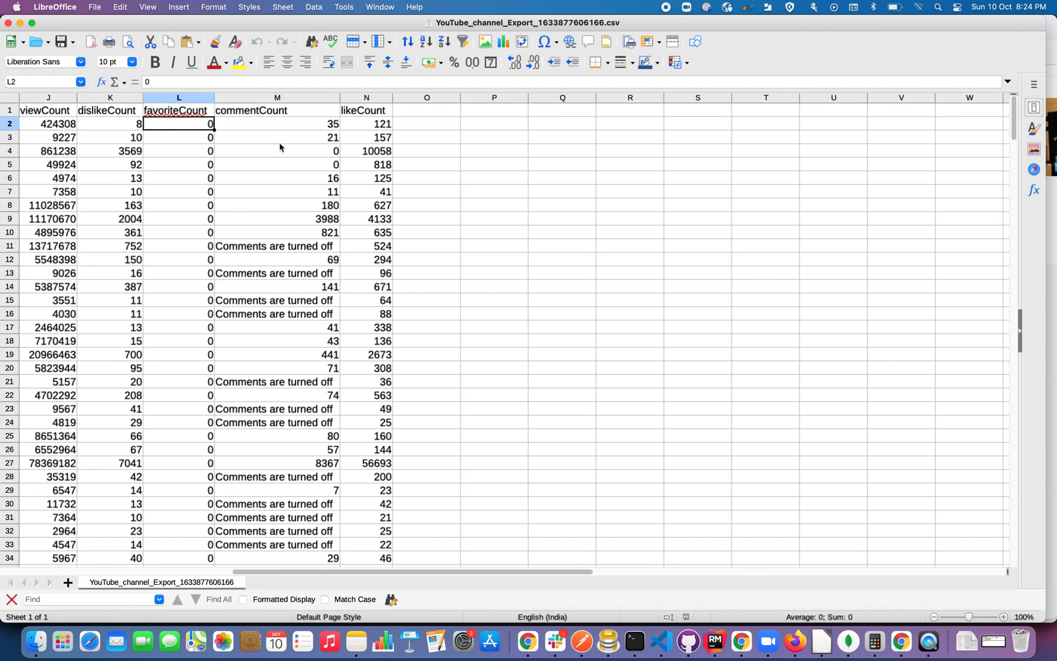
pyautogui.click(366, 123)
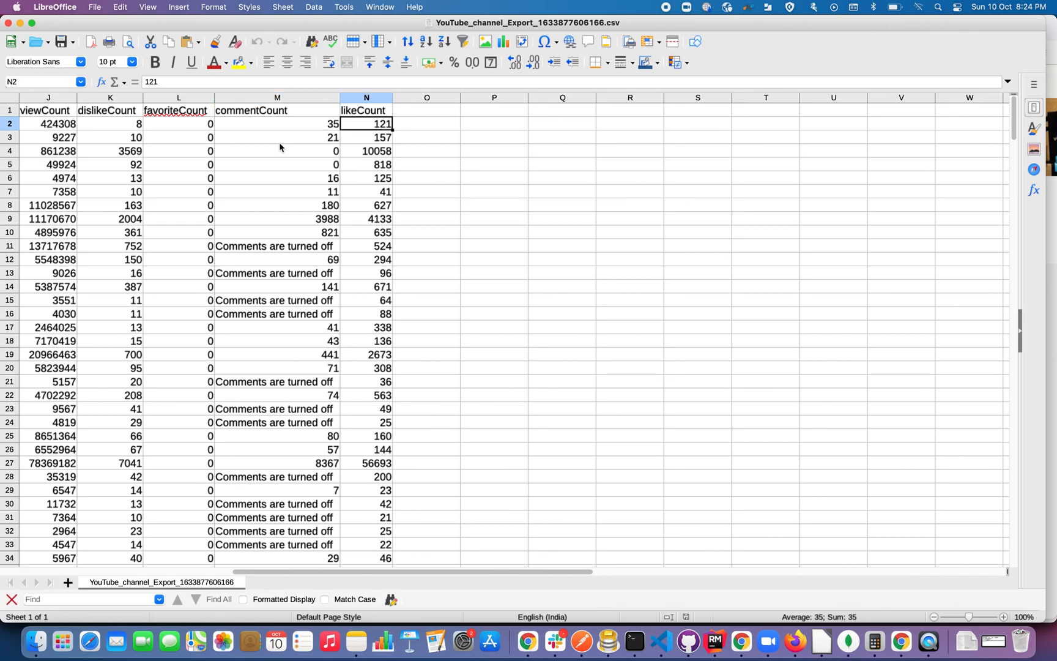
pyautogui.hscroll(-3)
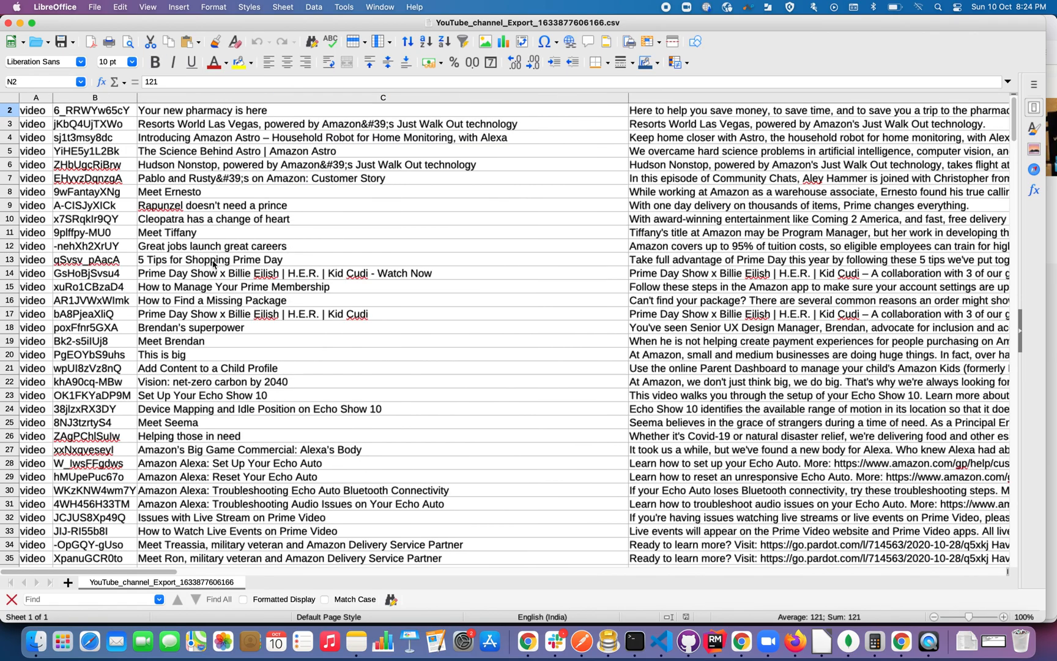
pyautogui.scroll(-3)
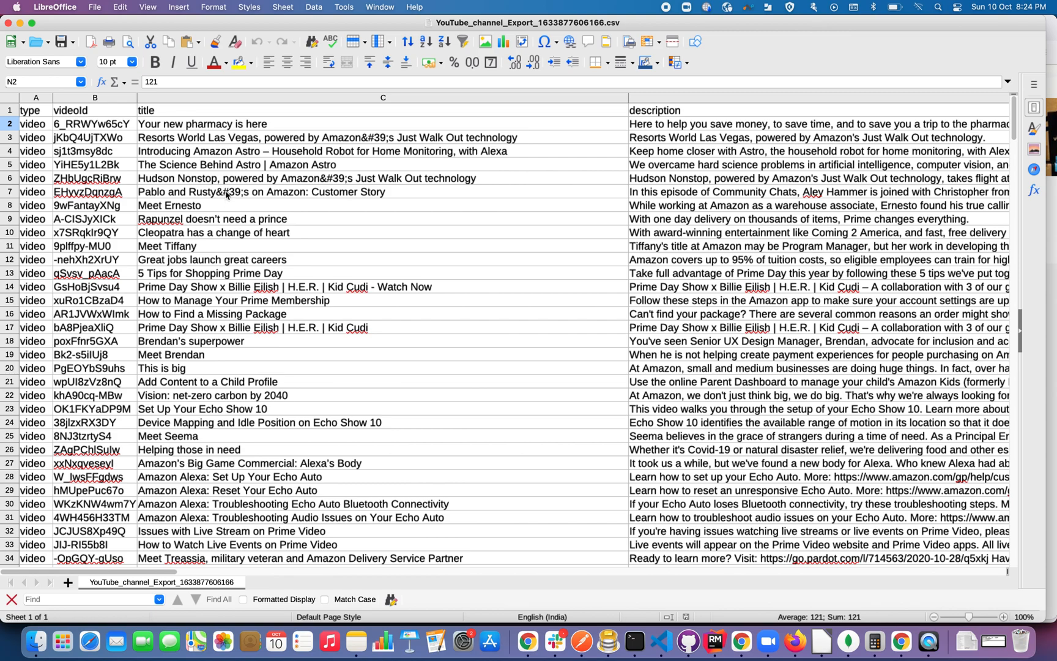
pyautogui.moveTo(225, 194)
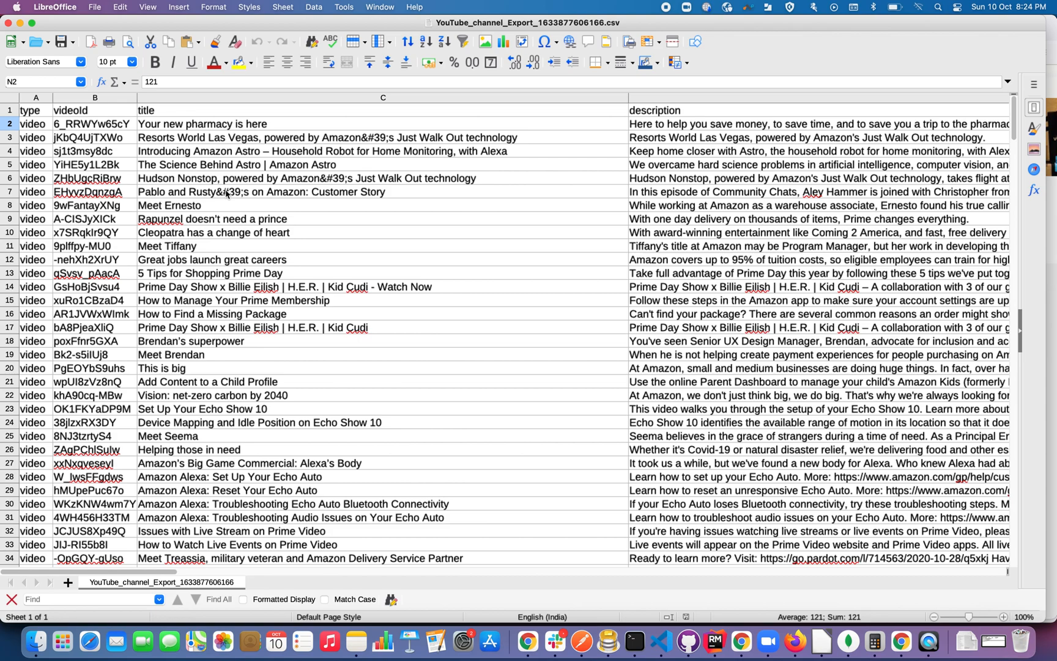